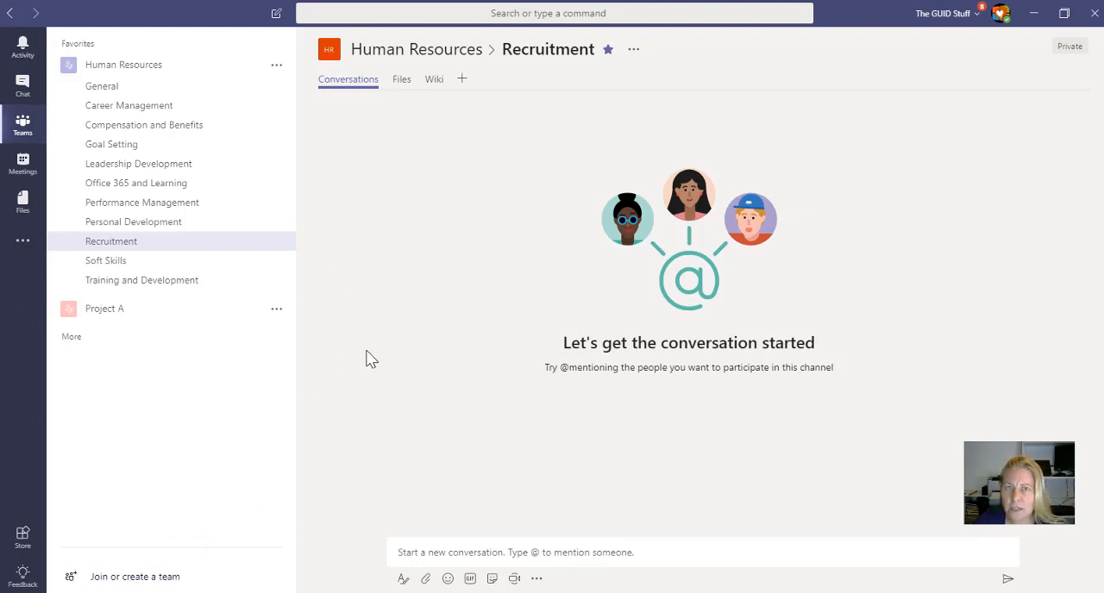
Go to the 'Join or create a team' page from the teams list.
click(134, 577)
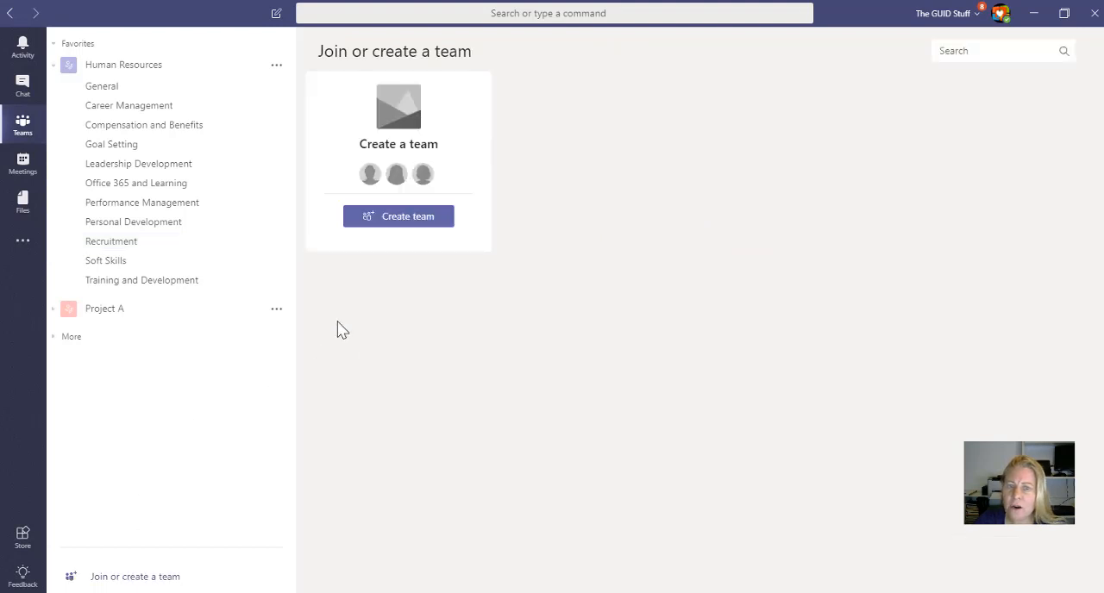
mouse_move(410, 72)
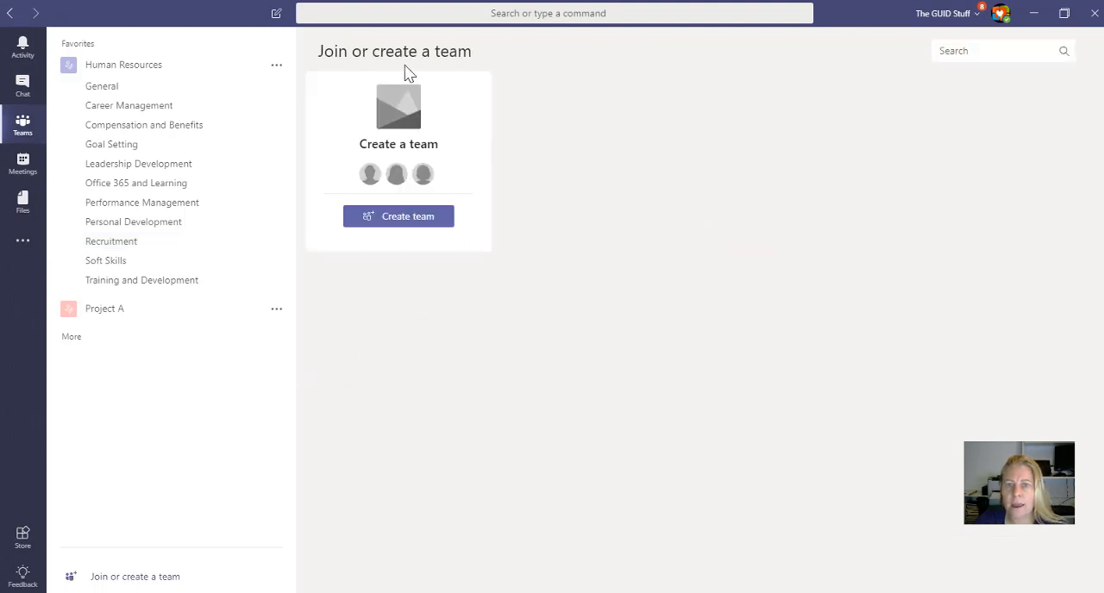
Start creating a new team and enter the name 'SharePoint Team'.
click(396, 215)
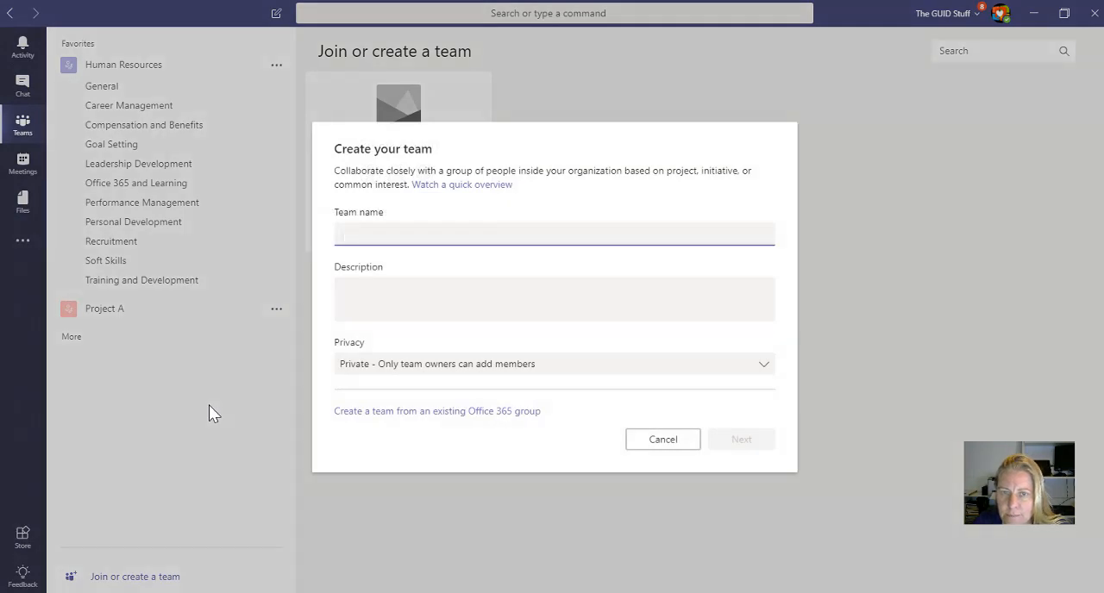
click(555, 235)
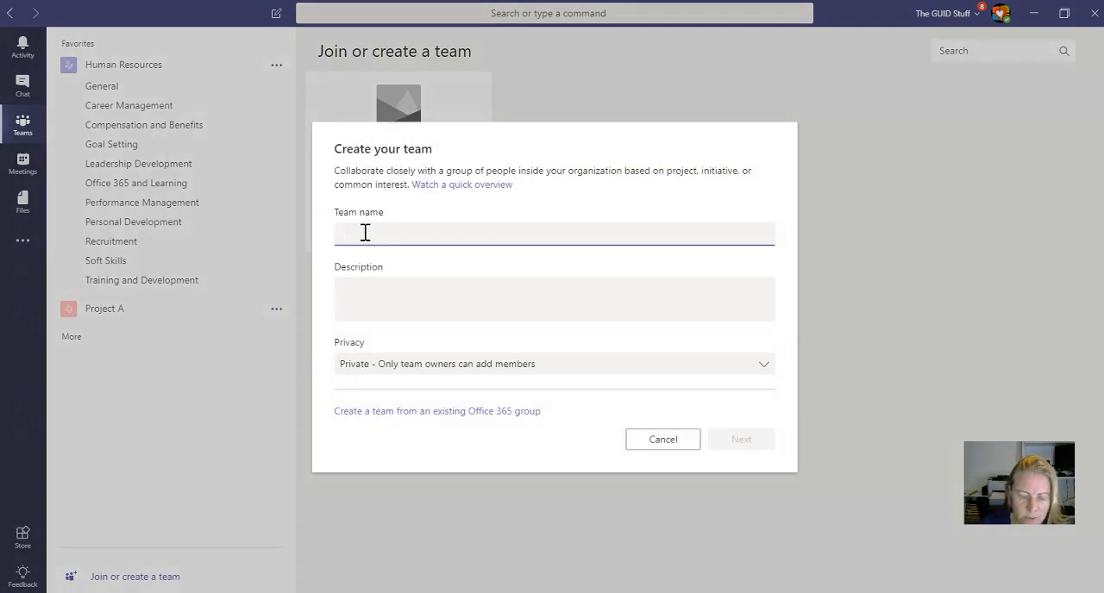
text(Share P)
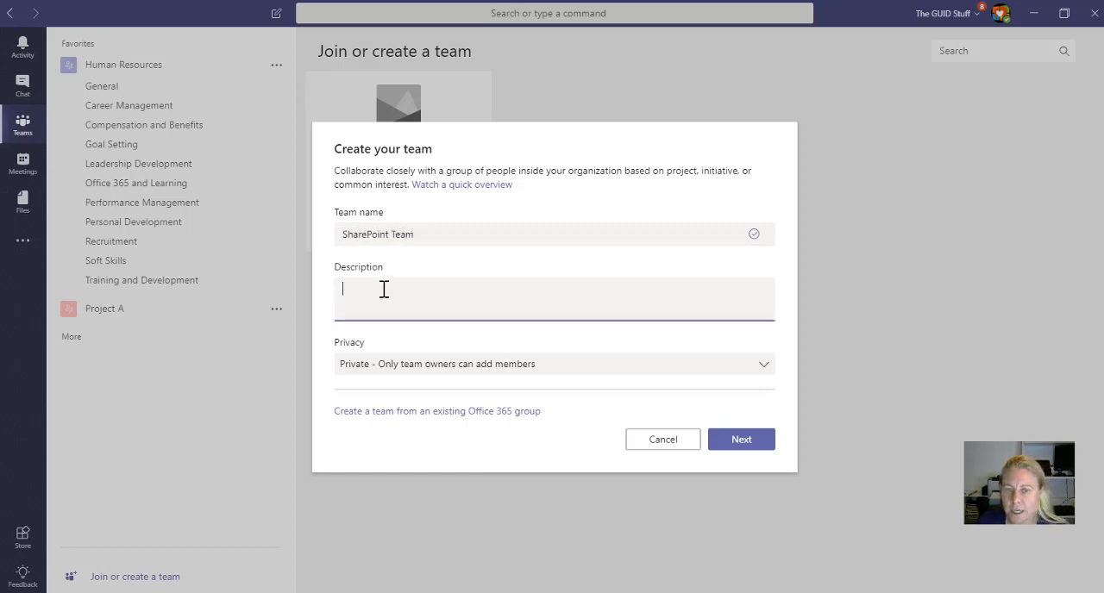
mouse_move(462, 417)
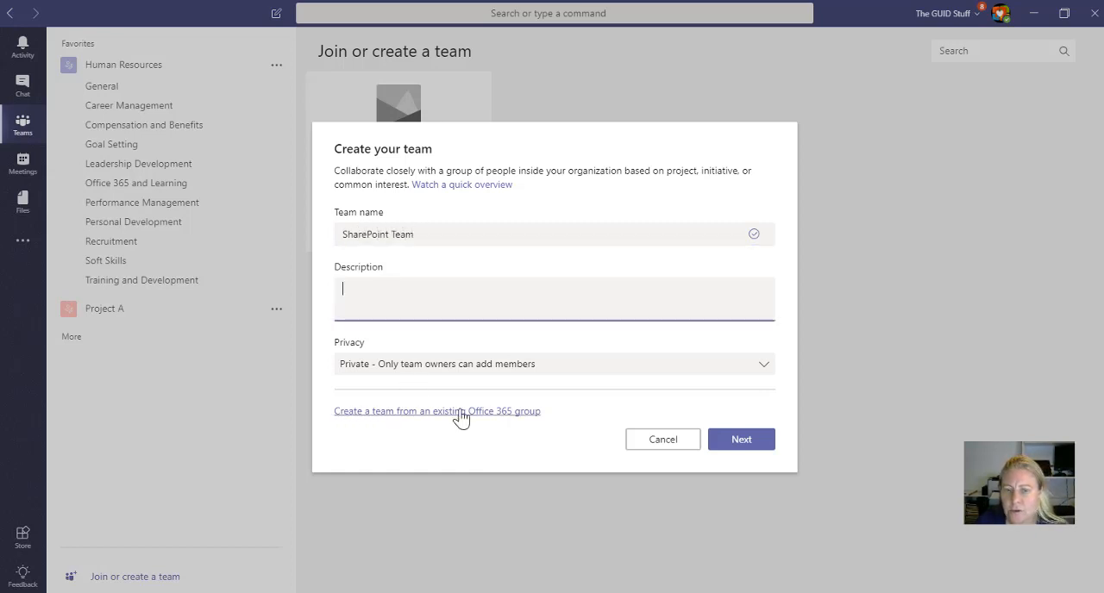
mouse_move(381, 452)
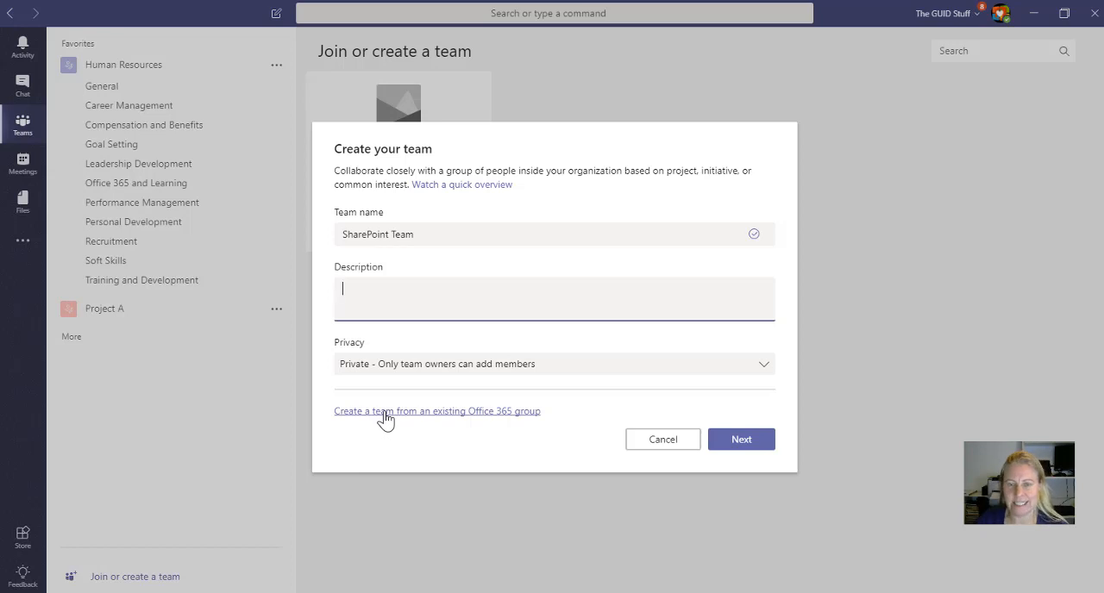
Choose to build the team from an existing Office 365 group, 'SharePoint Team Site'.
click(436, 411)
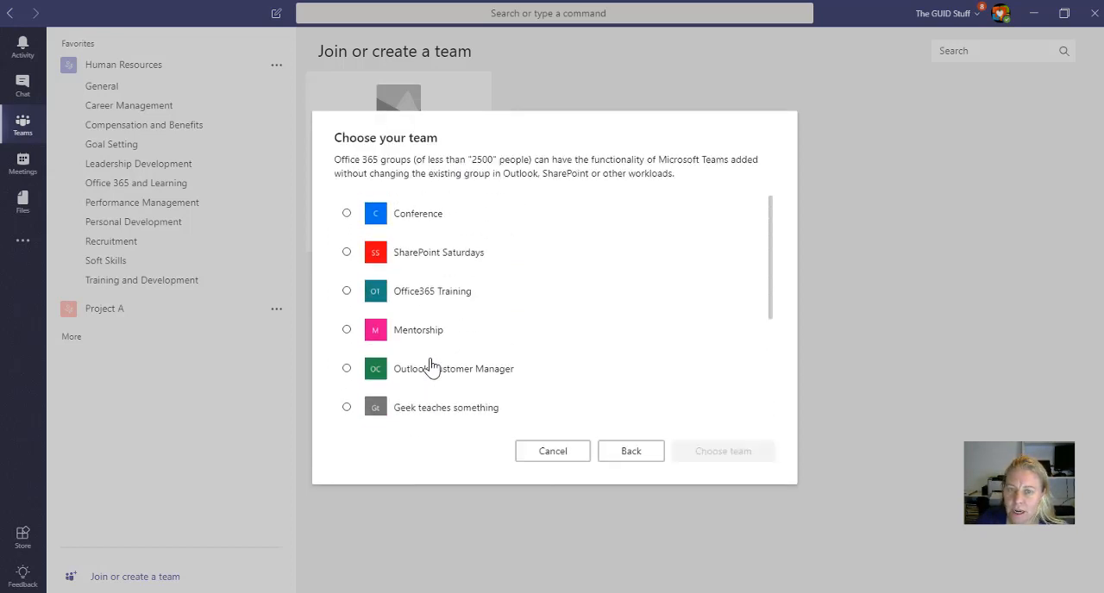
scroll(down, 3)
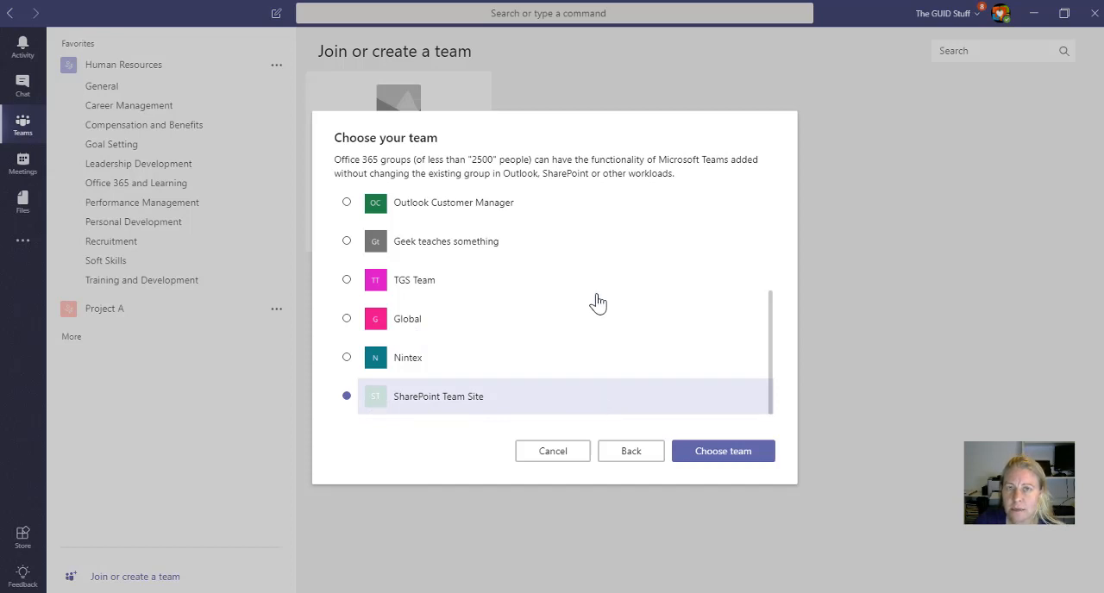
mouse_move(596, 303)
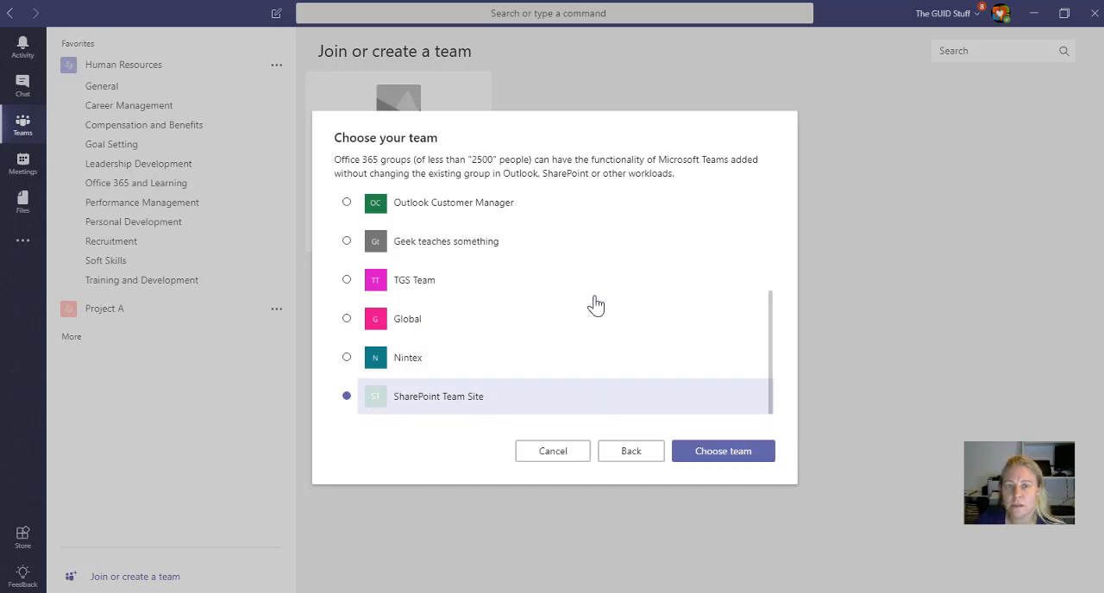
mouse_move(594, 307)
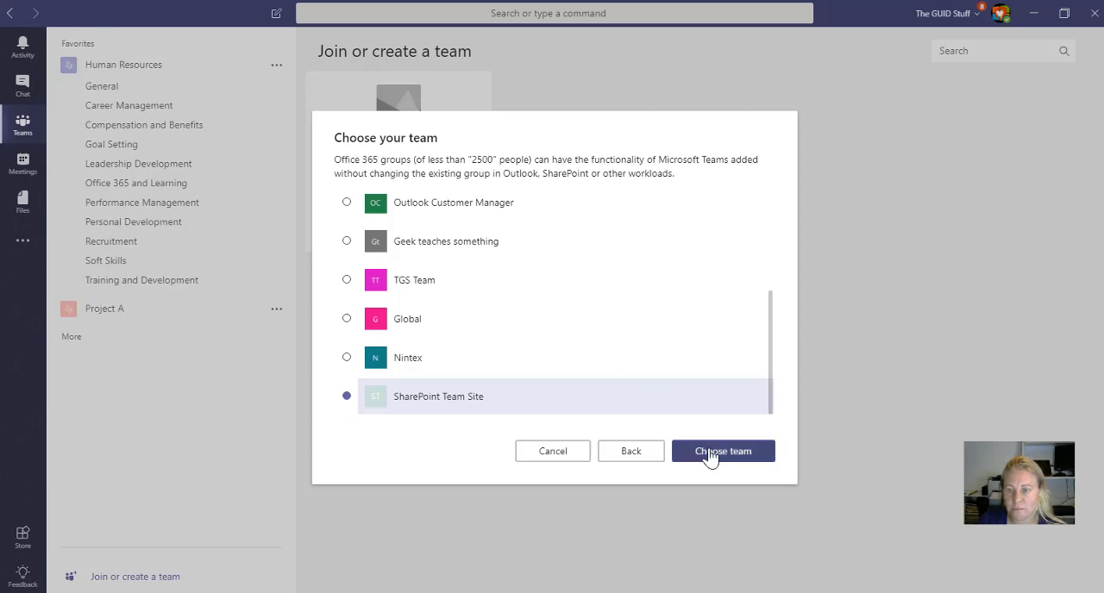
Create the team from the chosen group, landing on its General channel welcome page.
click(722, 452)
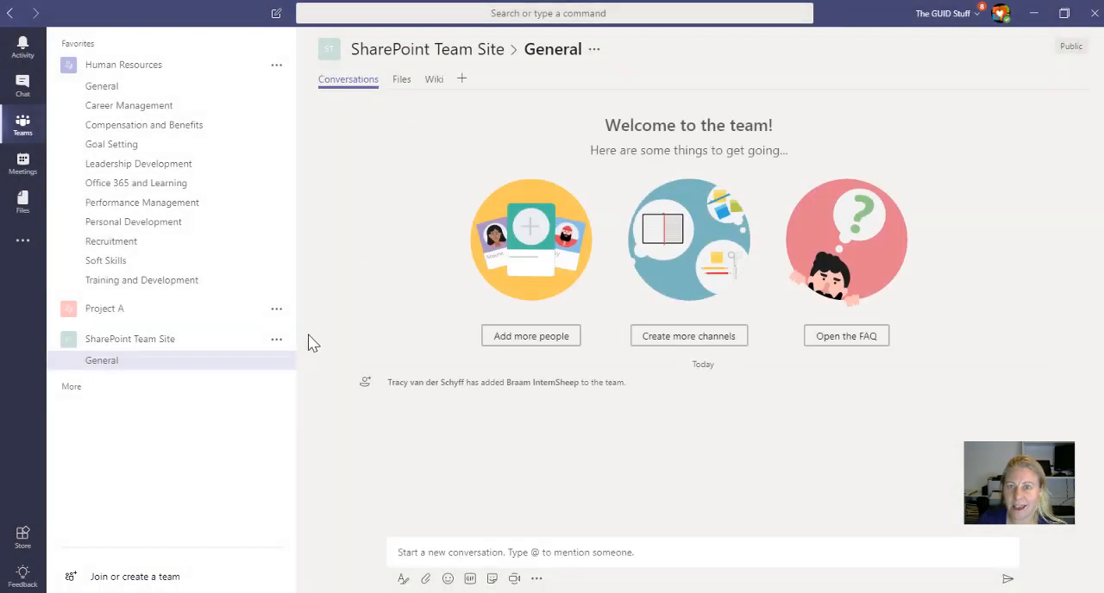
mouse_move(370, 273)
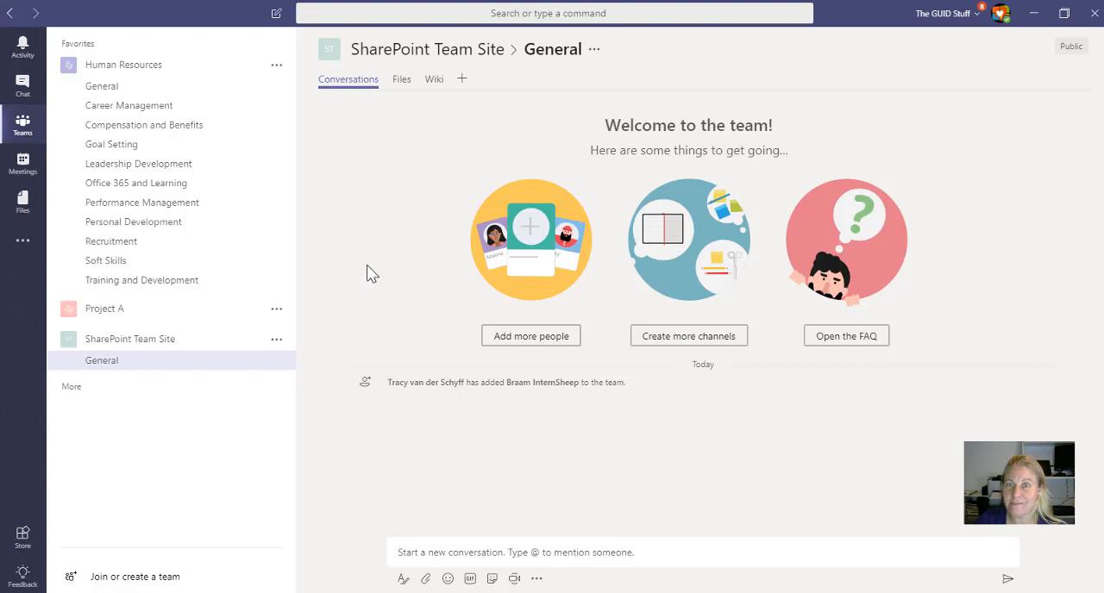